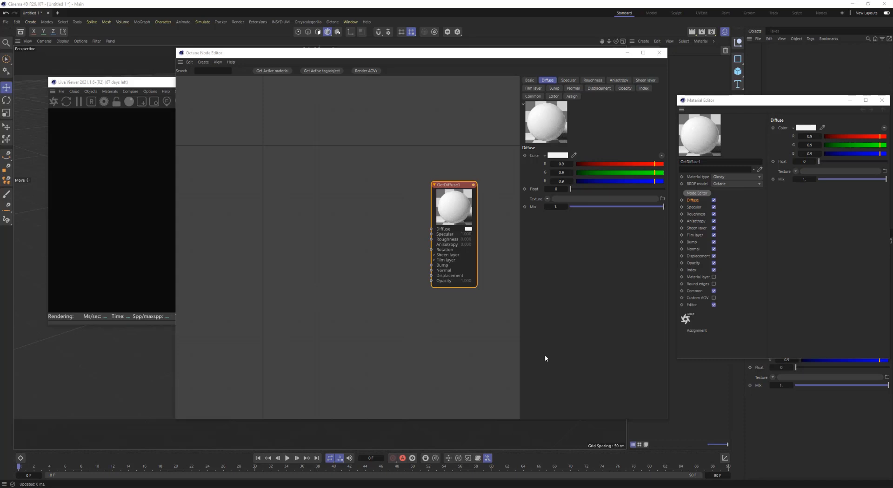
mouse_move(501, 273)
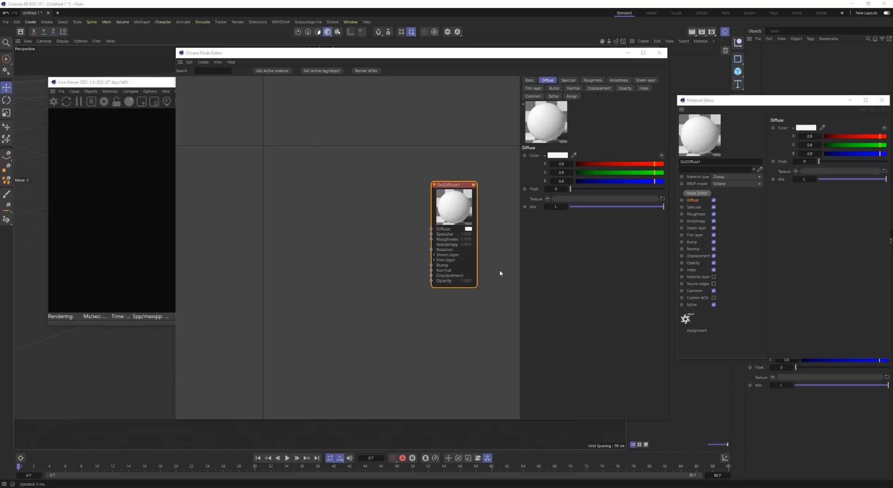
mouse_move(424, 203)
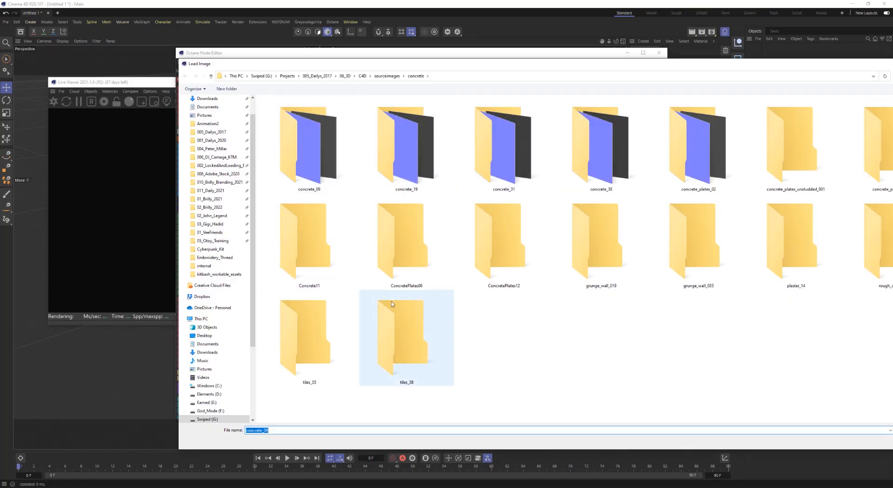
Step: Open the concrete_09 folder in the Load Image dialog and pick Concrete09_COL_VAR1_6K
double_click(309, 146)
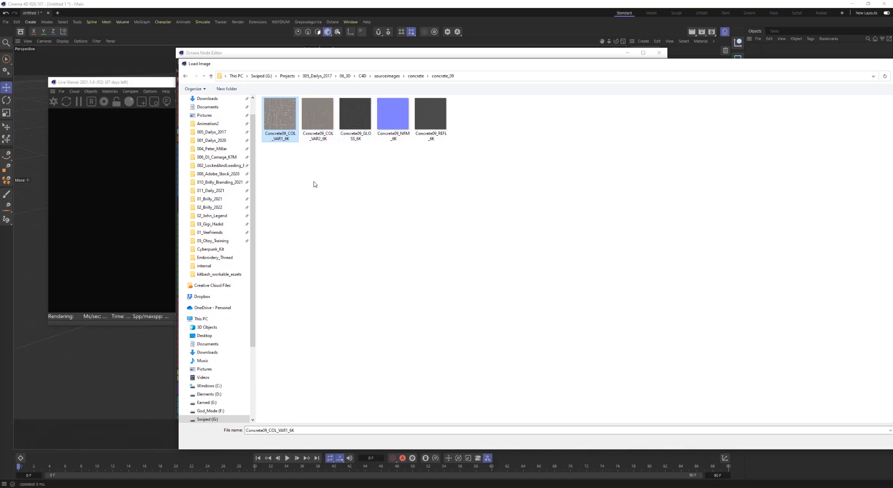
mouse_move(400, 157)
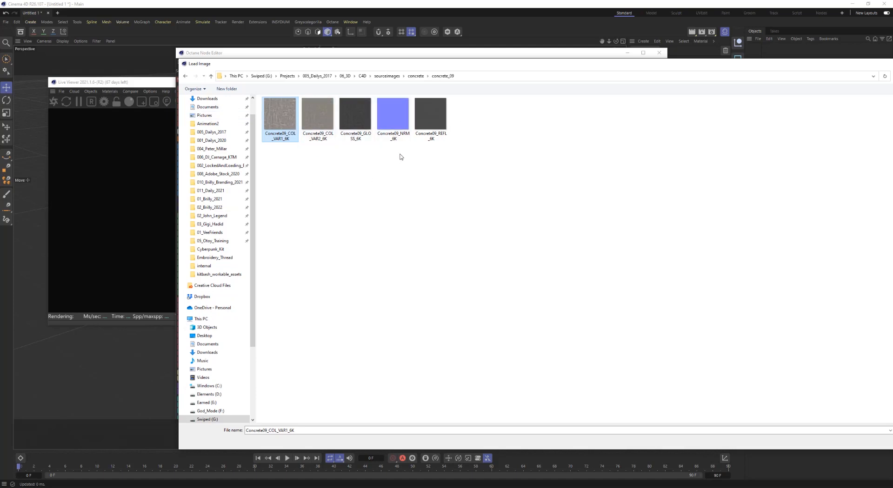
mouse_move(768, 366)
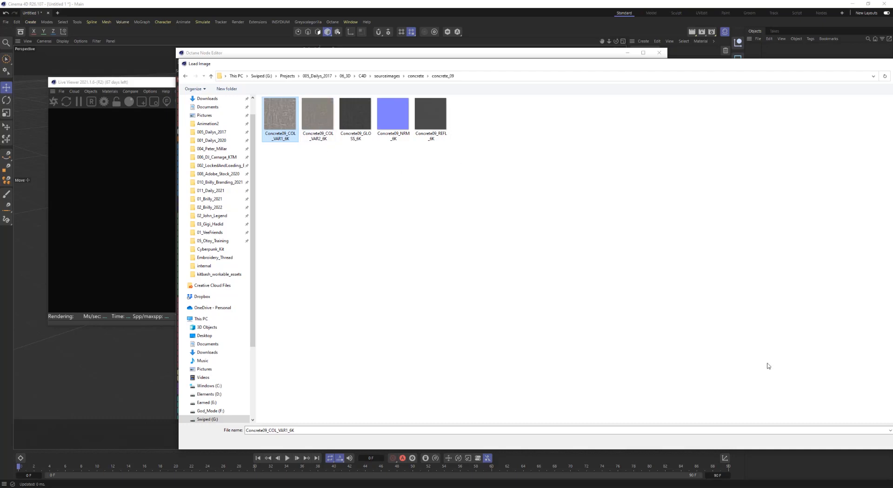
Step: Load the Concrete09 colour map and wire an NRM image texture into OctDiffuse1's Normal input
click(280, 115)
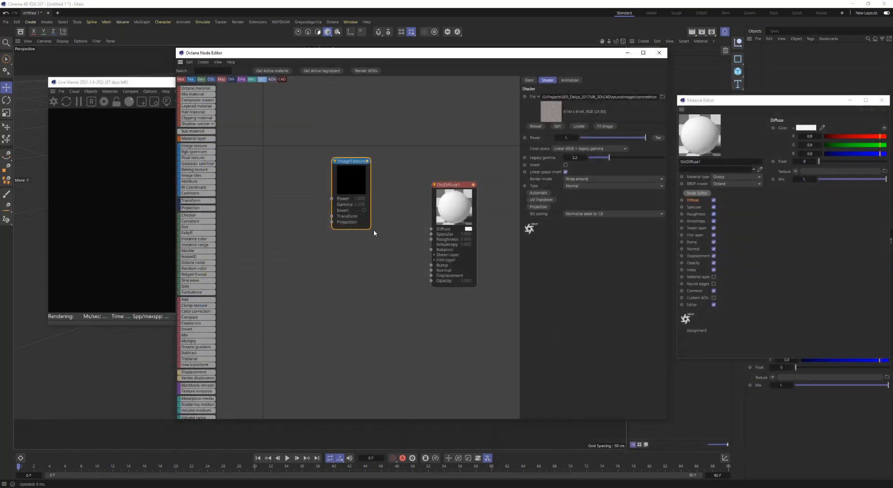
drag(352, 161, 358, 152)
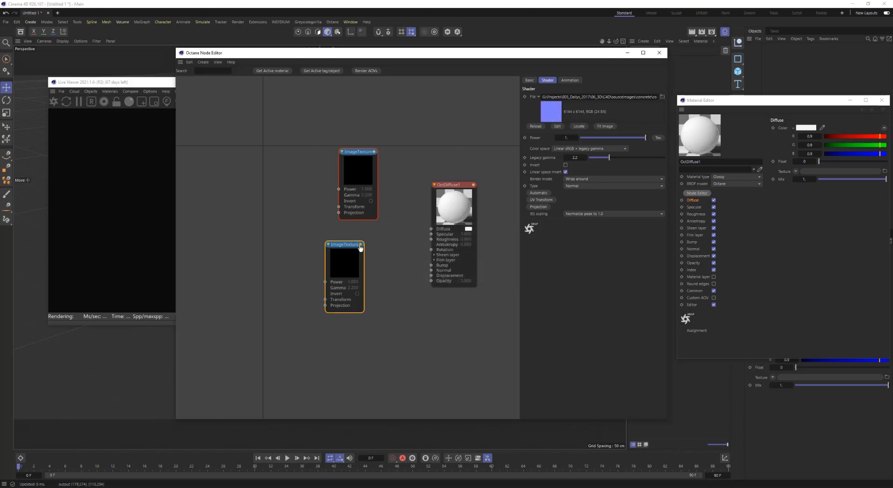
drag(361, 244, 431, 269)
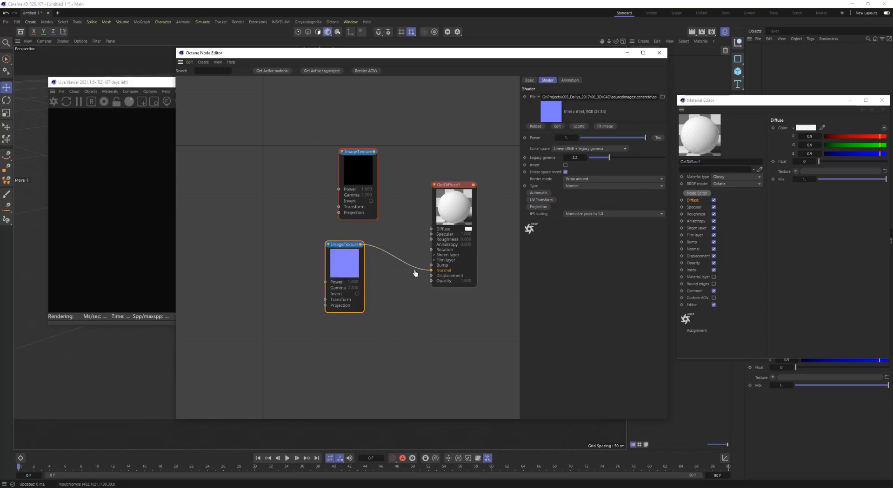
right_click(356, 191)
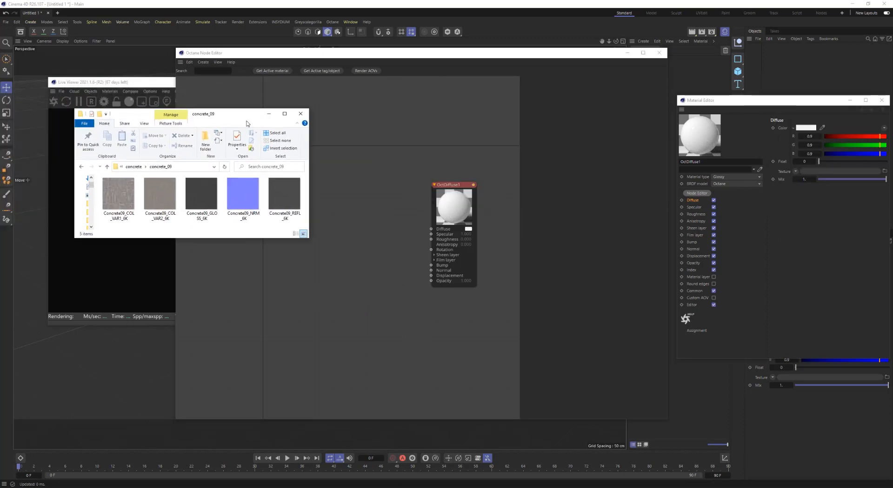
Step: Place the concrete_09 Explorer window beside the node editor and select all five Concrete09 maps
drag(247, 124, 265, 132)
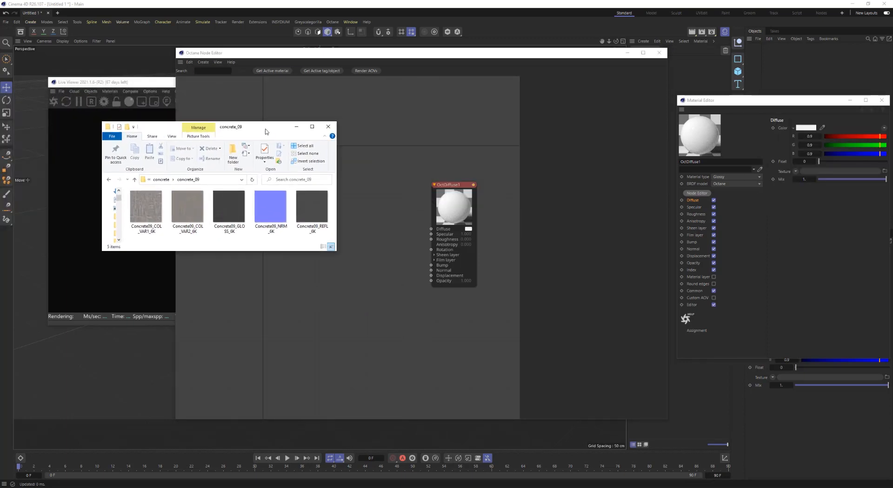
mouse_move(146, 245)
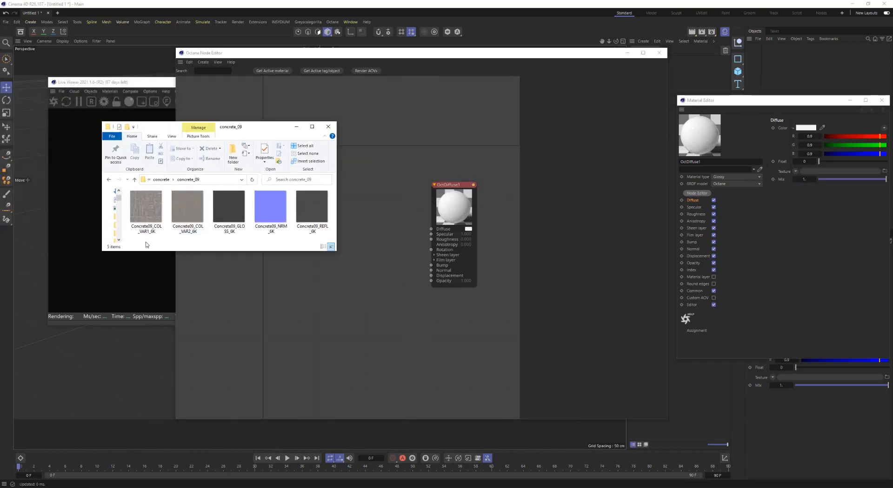
click(302, 146)
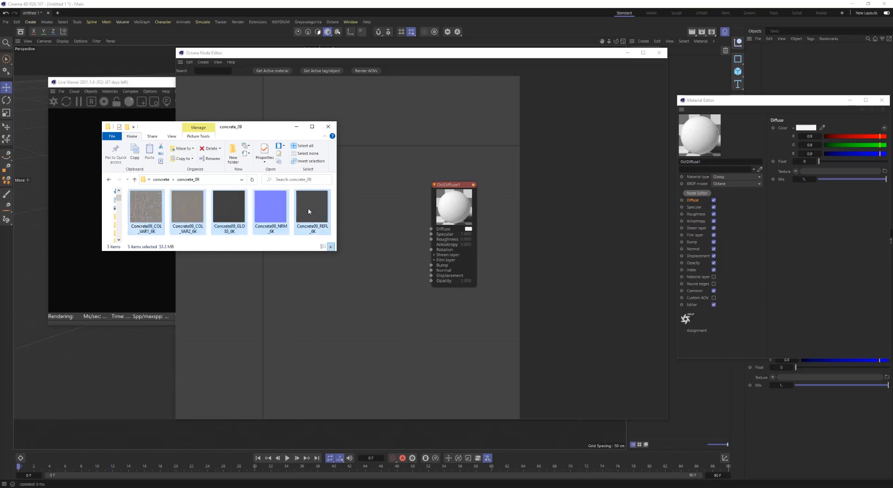